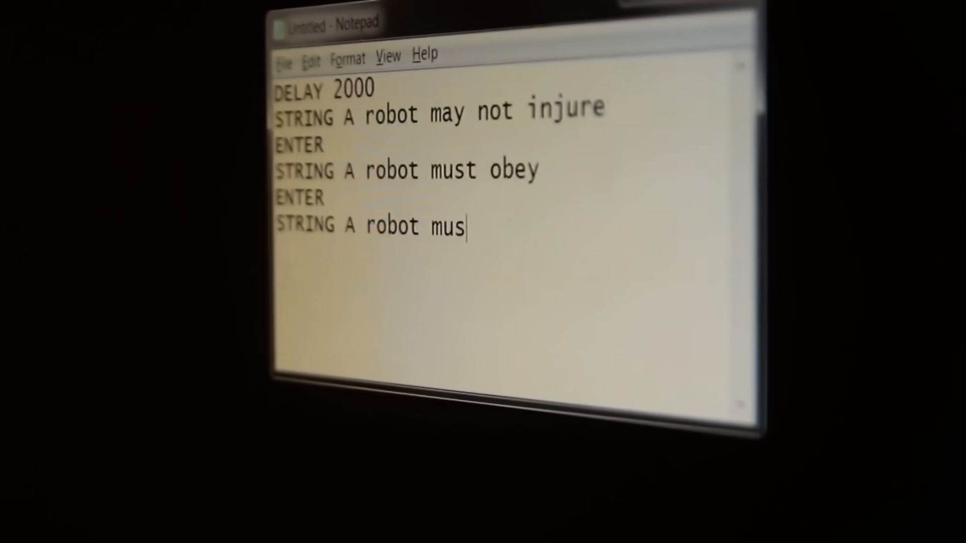
pyautogui.write('t protect')
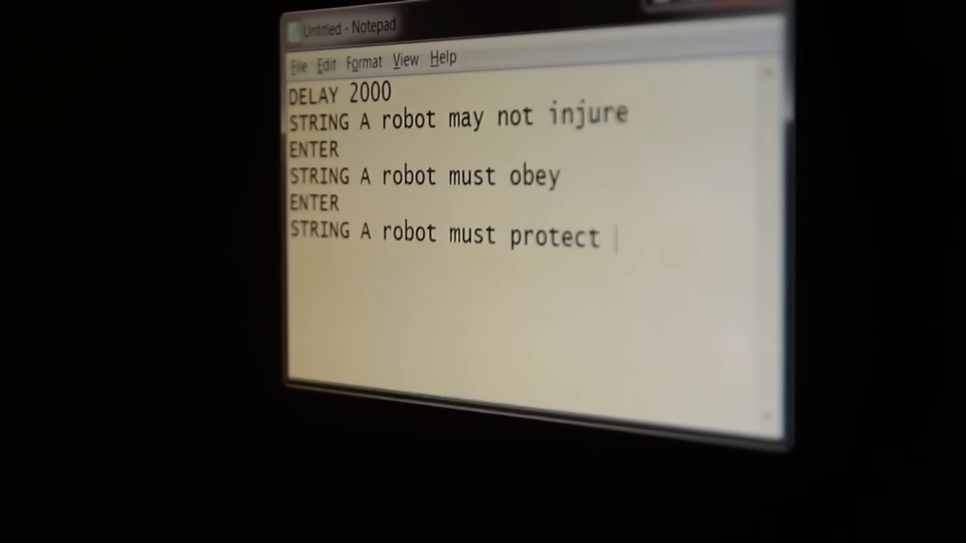